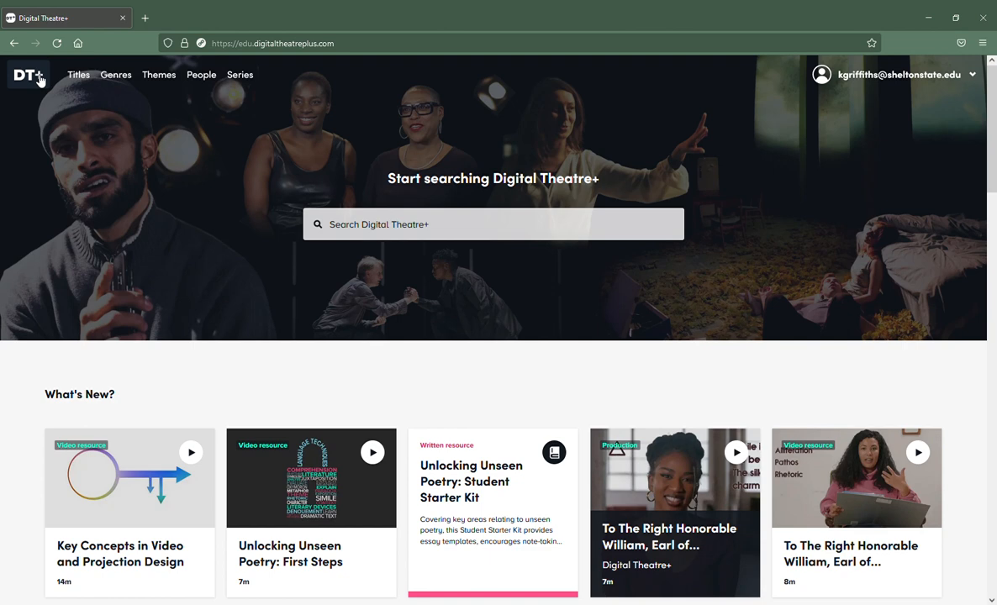
pyautogui.moveTo(78, 75)
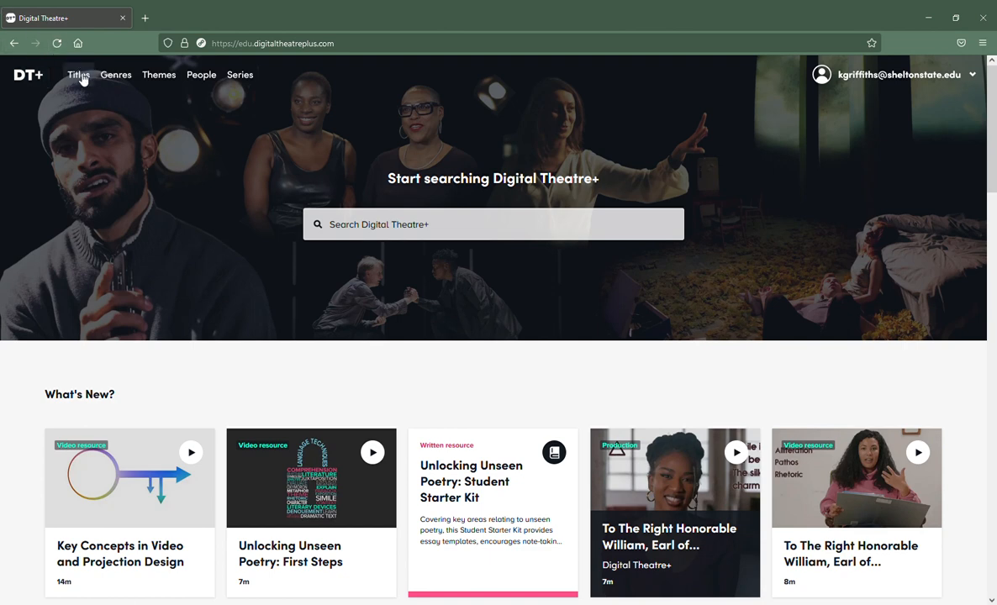
pyautogui.moveTo(78, 75)
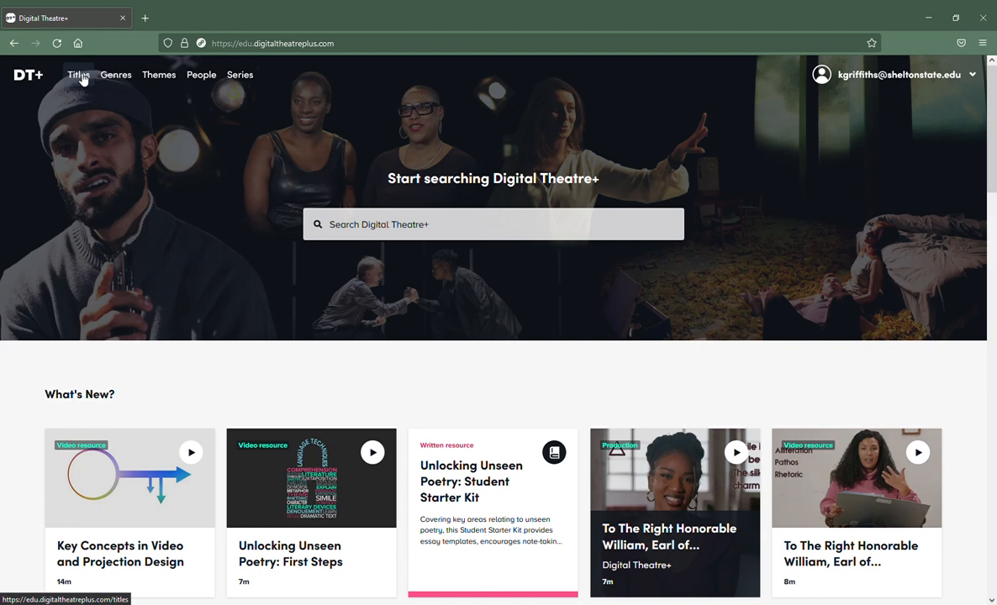
# Filter the Titles catalogue to Musical Theatre, browse the results, then show the Genres overview.
pyautogui.click(78, 74)
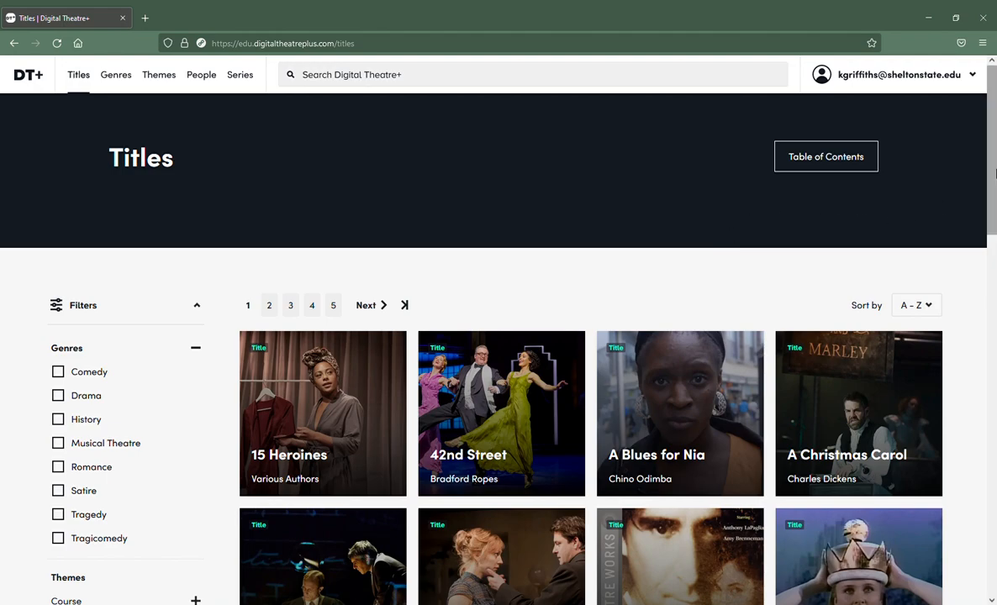
pyautogui.scroll(-3)
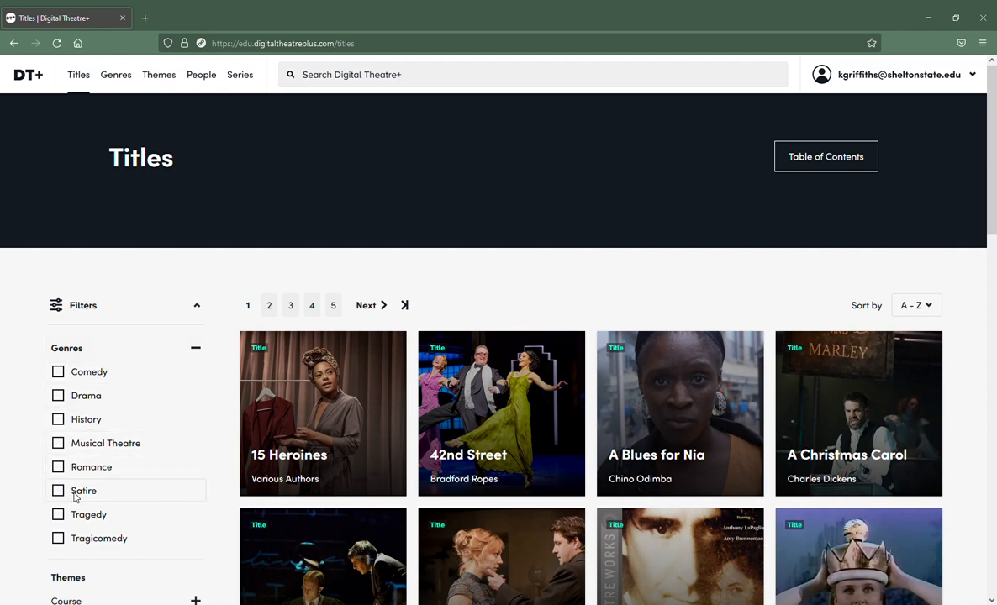
pyautogui.moveTo(377, 445)
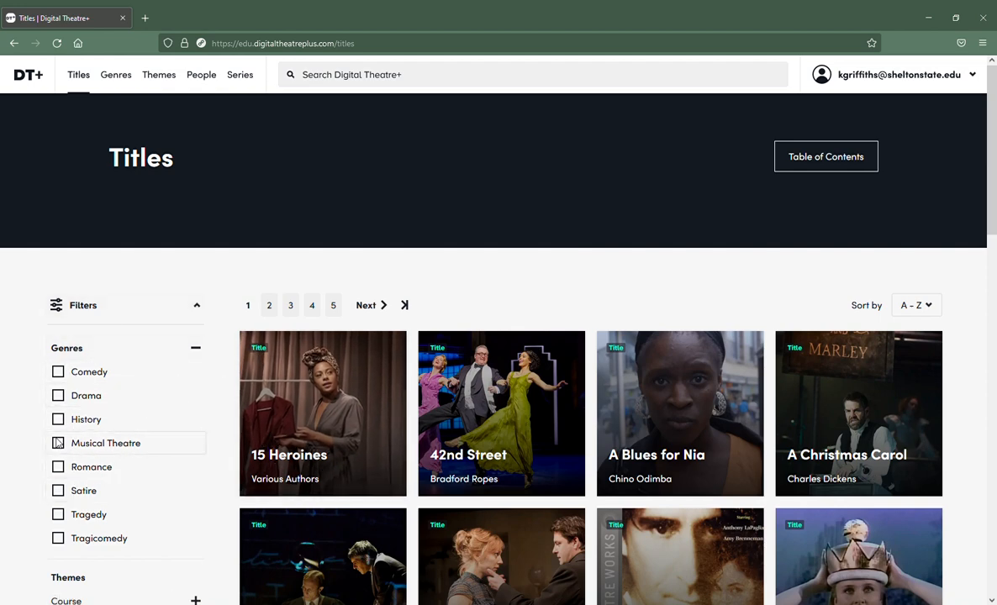
pyautogui.click(58, 443)
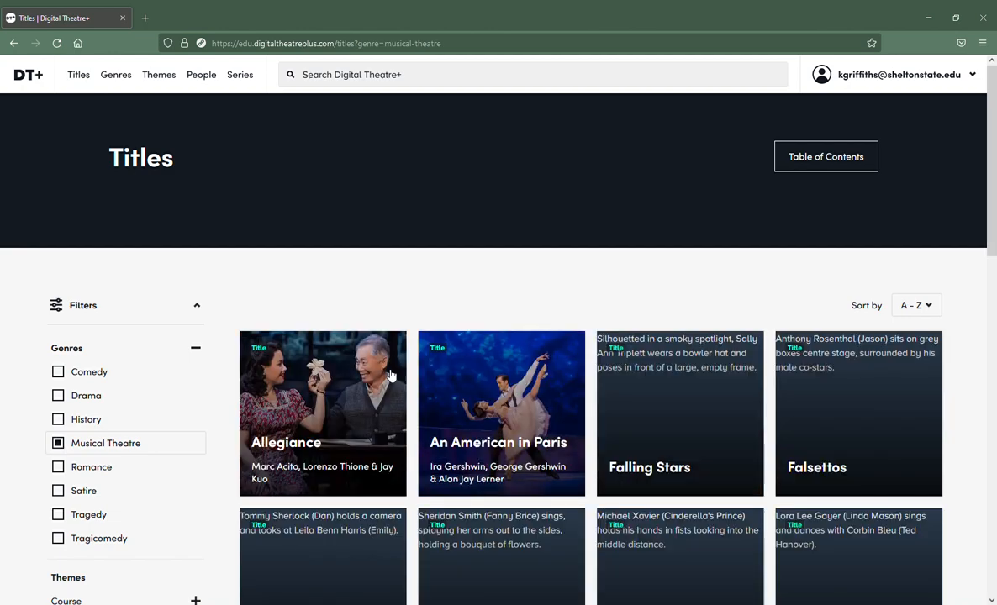
pyautogui.scroll(-3)
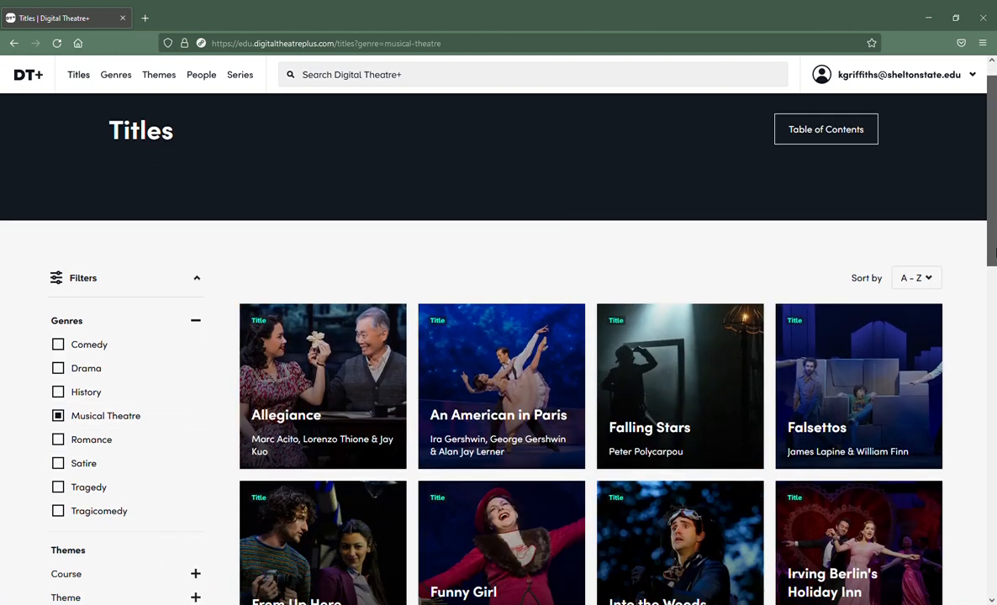
pyautogui.scroll(-3)
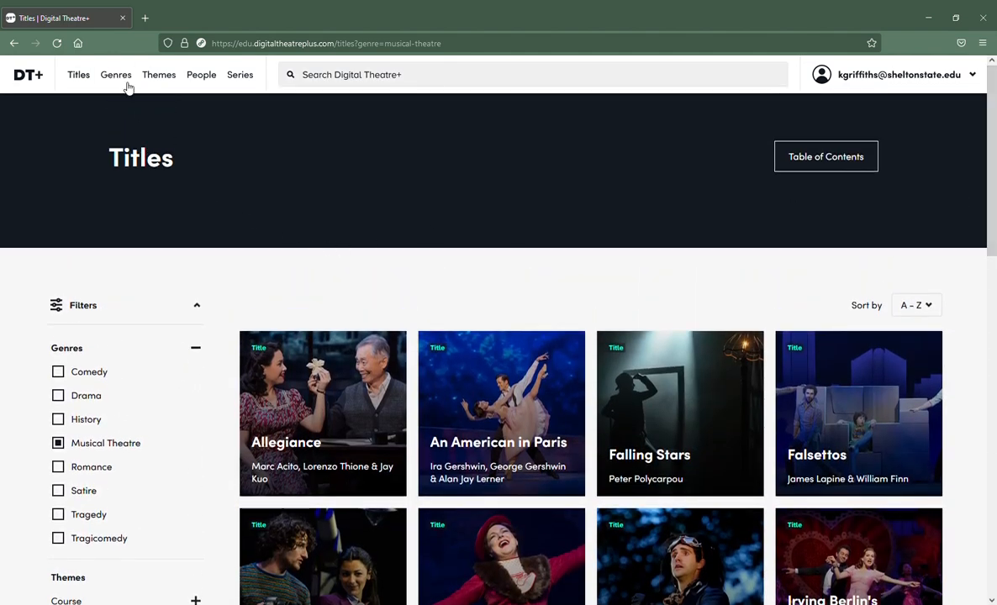
pyautogui.click(115, 74)
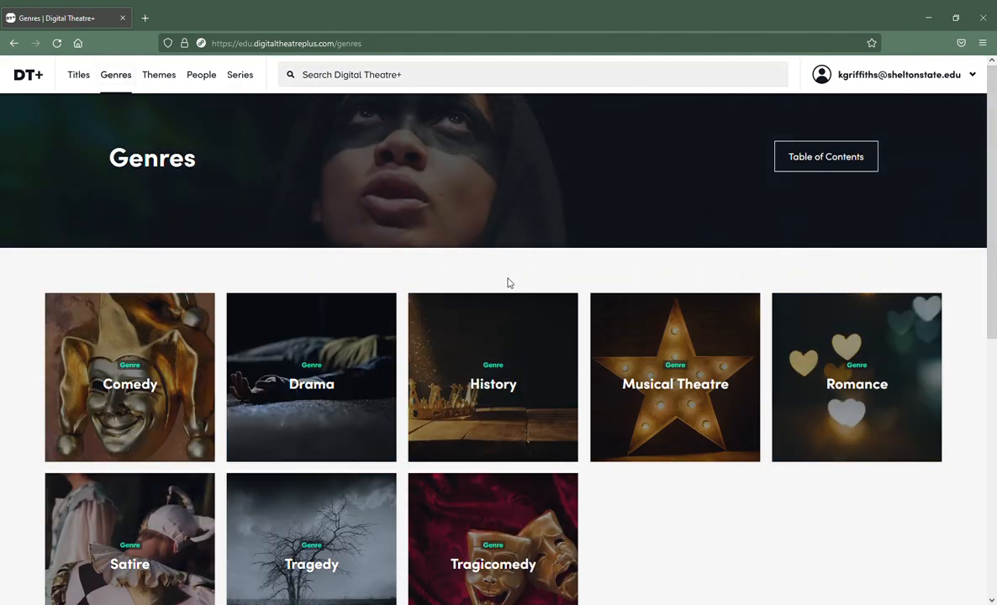
pyautogui.moveTo(129, 432)
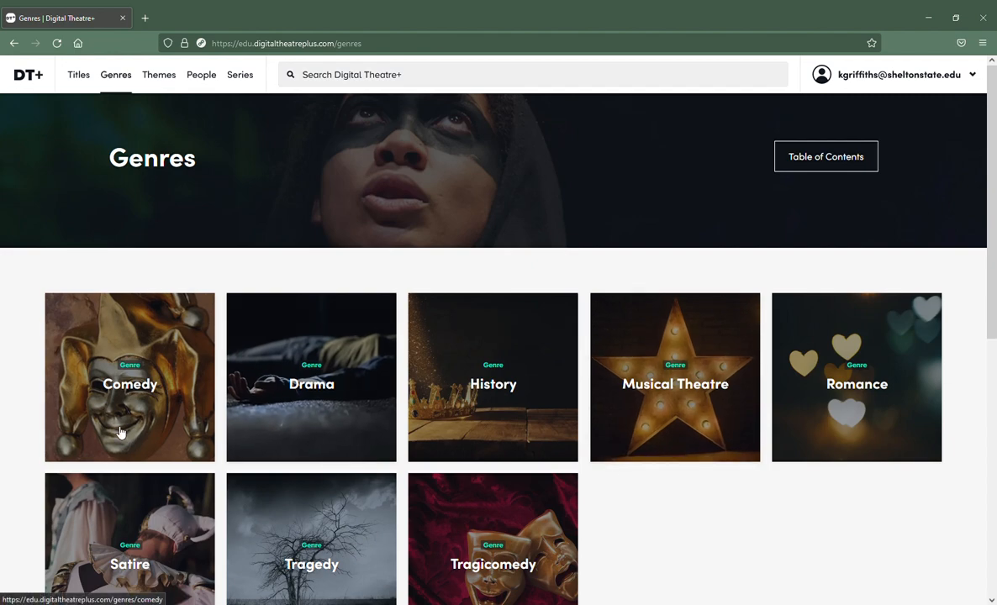
# Open the Comedy genre page and browse its description and productions.
pyautogui.click(130, 377)
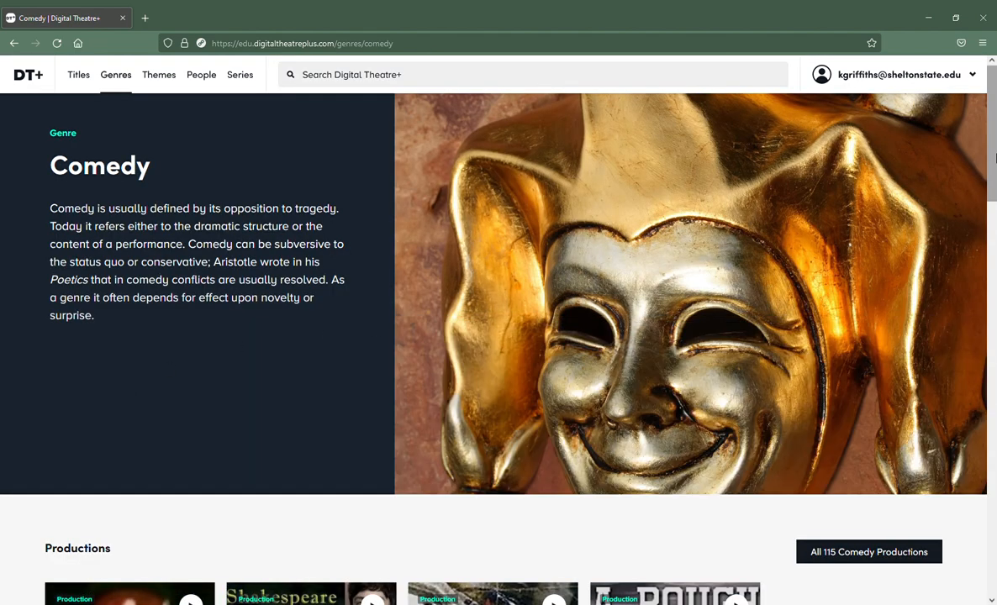
pyautogui.scroll(-3)
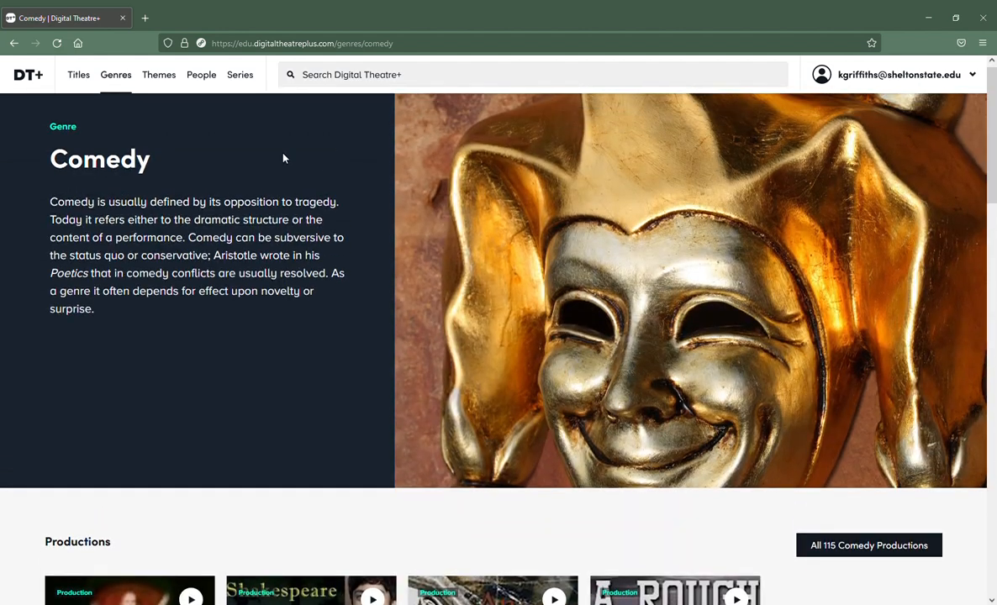
pyautogui.click(159, 74)
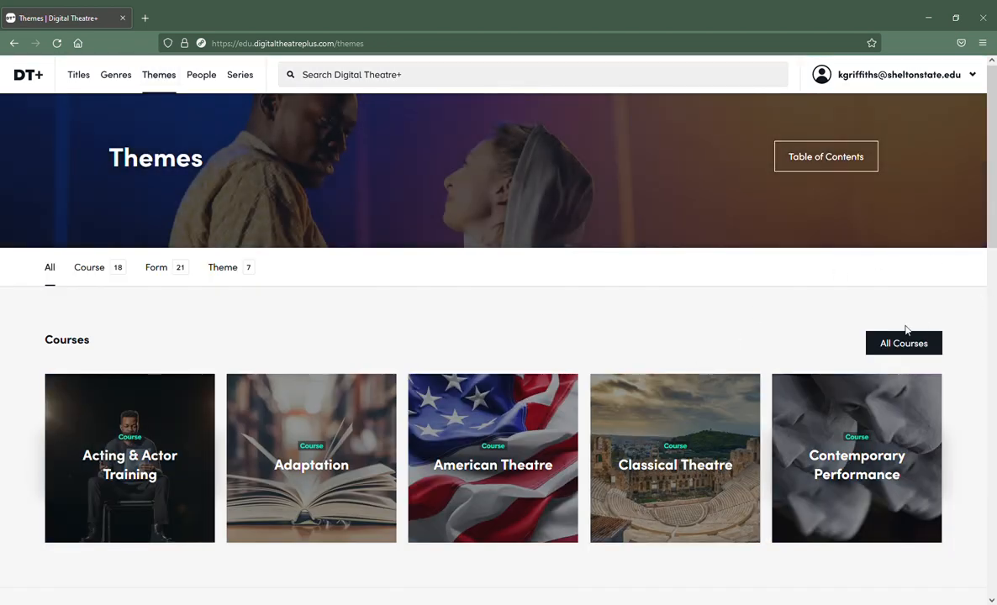
# Scroll through the Themes page's Courses, Forms and Themes sections.
pyautogui.scroll(-3)
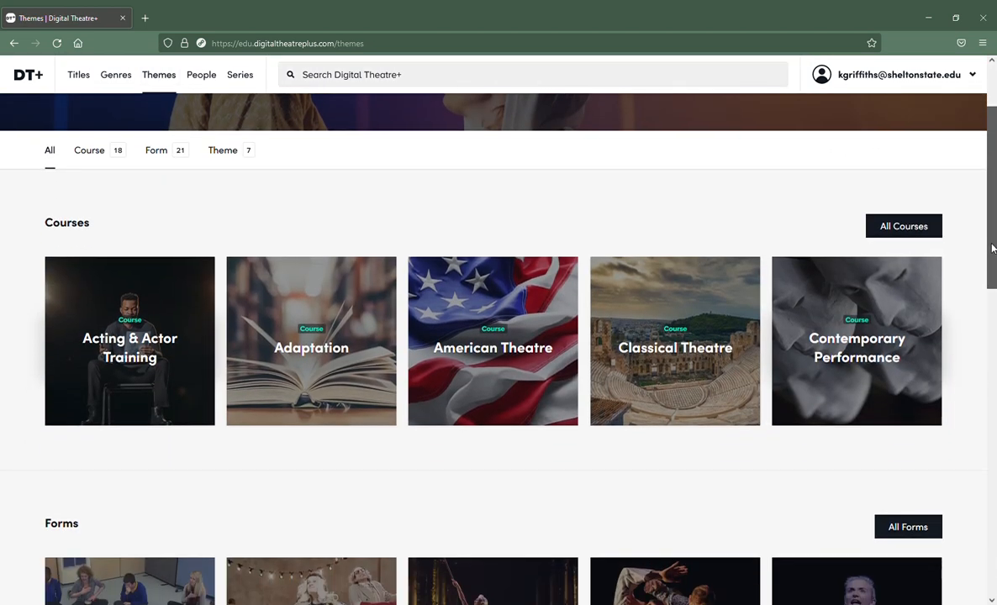
pyautogui.scroll(-3)
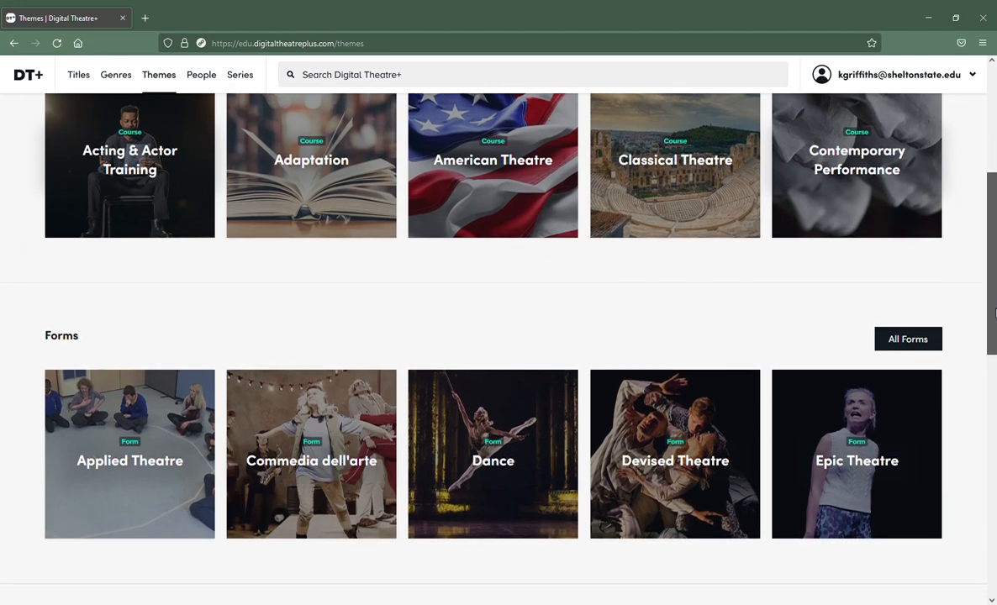
pyautogui.scroll(-3)
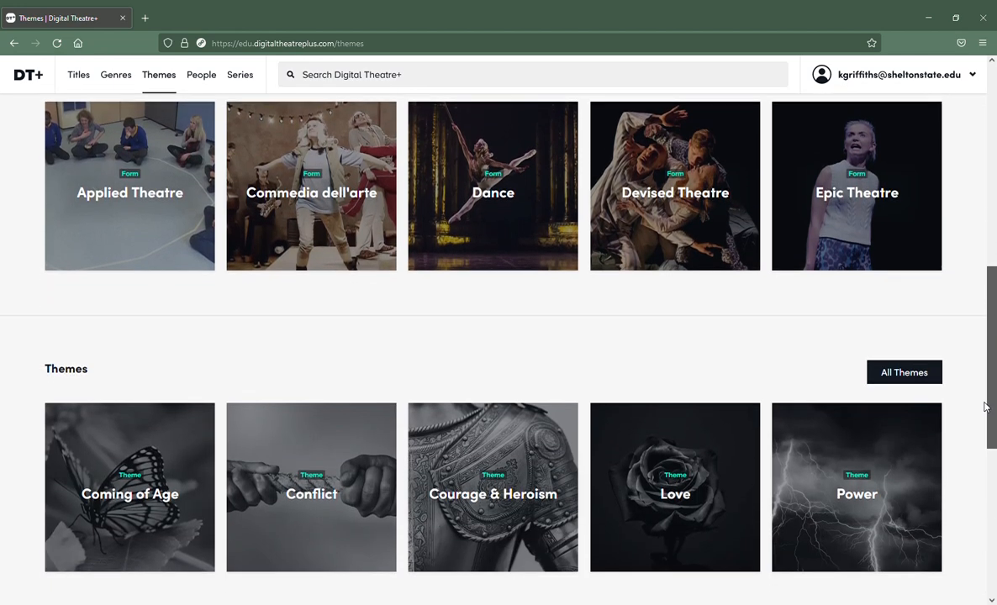
pyautogui.scroll(-3)
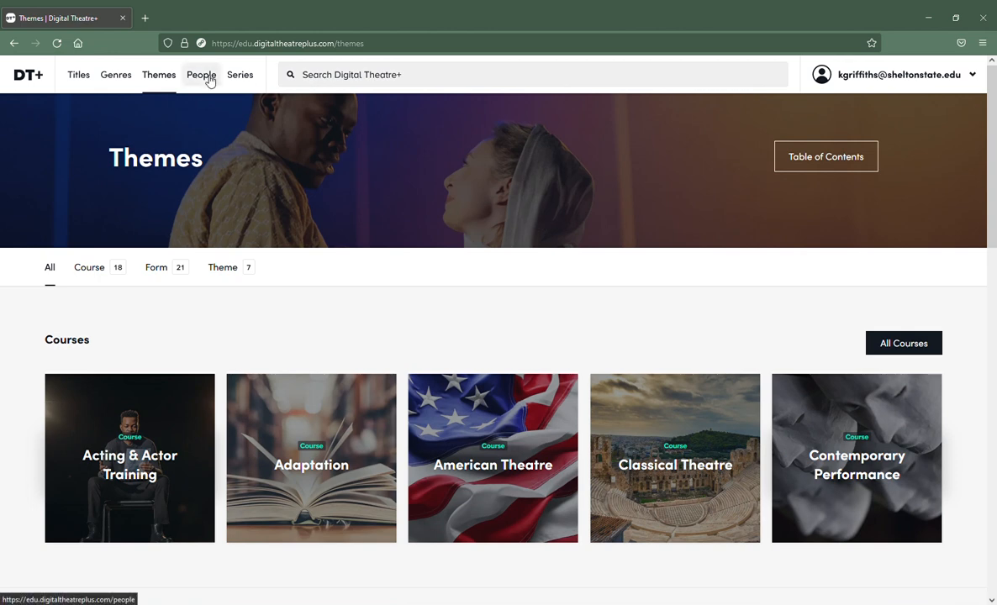
# Open the People directory and browse the grid of writers, directors and actors.
pyautogui.click(201, 74)
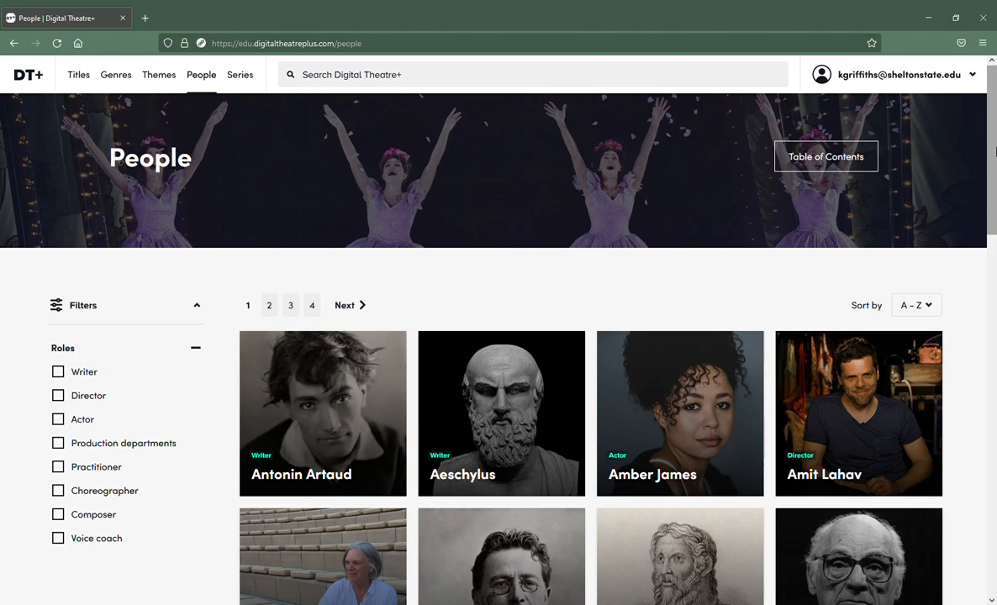
pyautogui.scroll(-3)
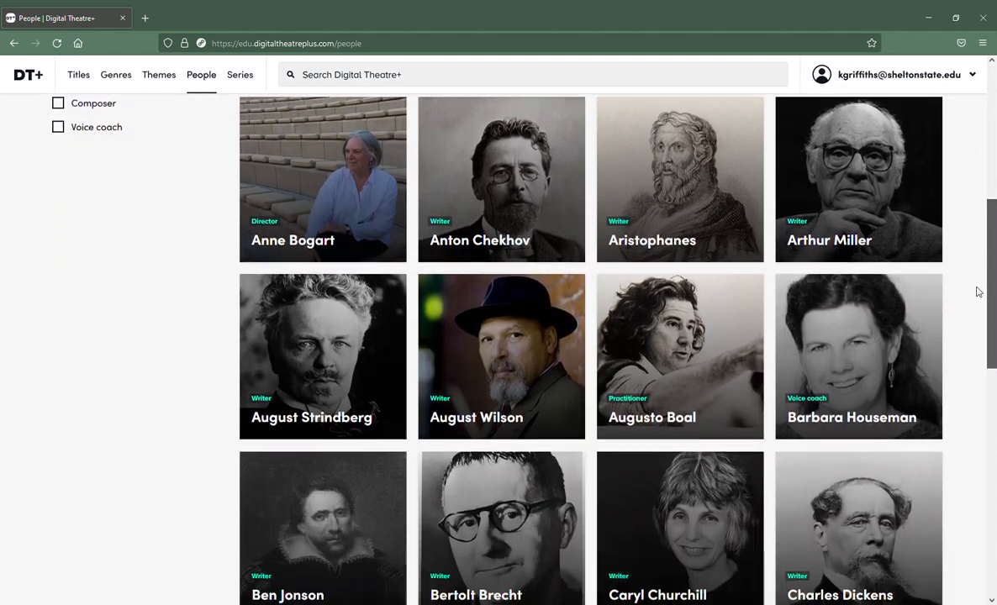
pyautogui.scroll(-3)
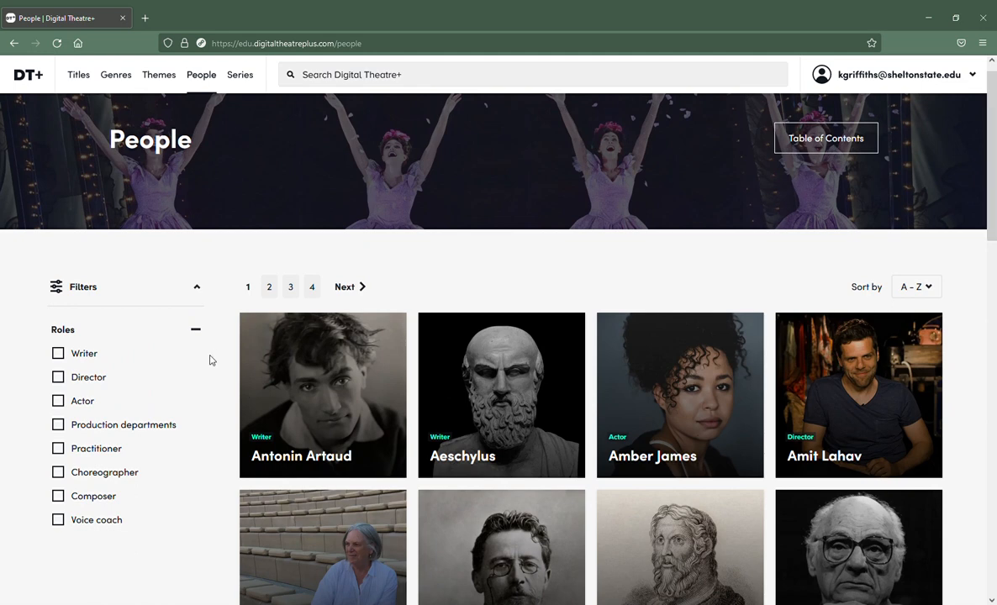
pyautogui.moveTo(84, 353)
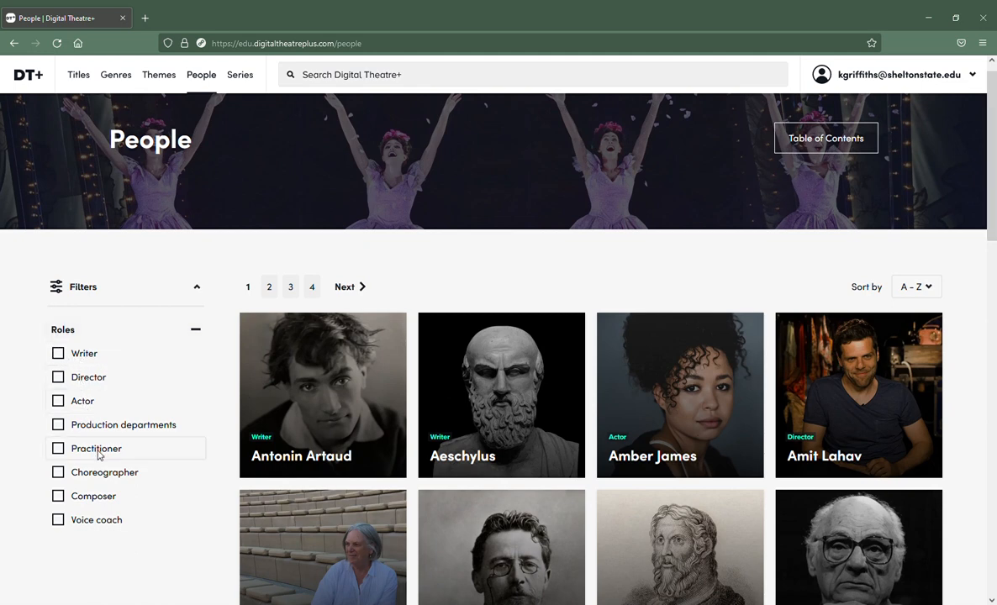
pyautogui.moveTo(110, 485)
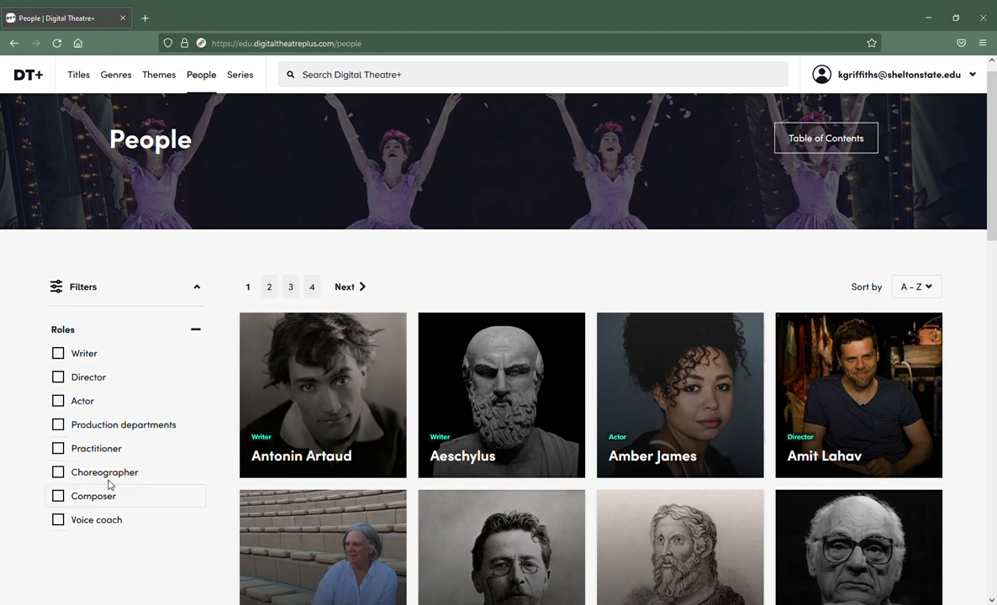
pyautogui.moveTo(241, 74)
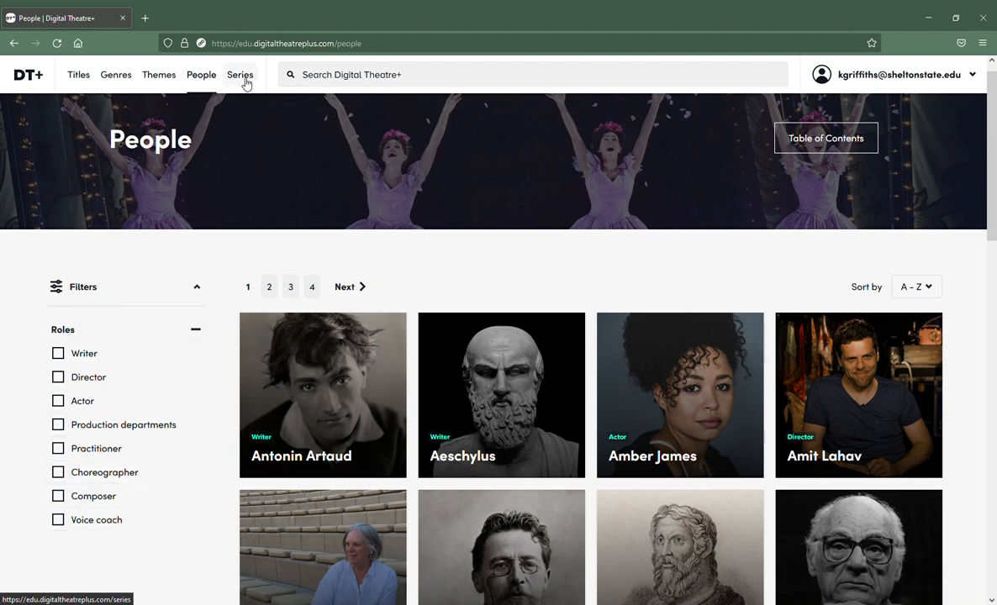
# Open the Series page and browse series such as 4x45, At Home with Shakespeare and Bookmark.
pyautogui.click(240, 75)
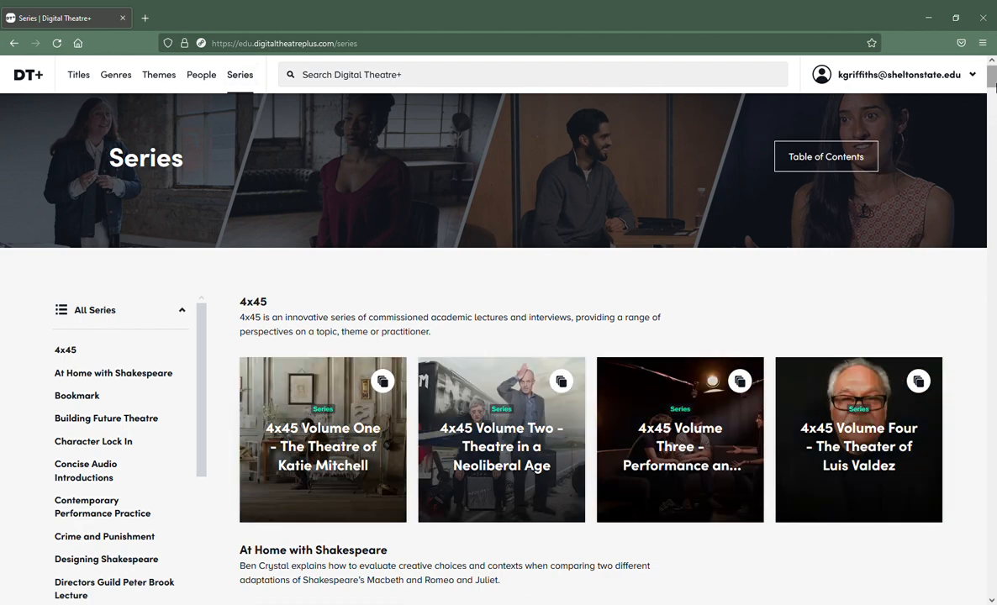
pyautogui.scroll(-3)
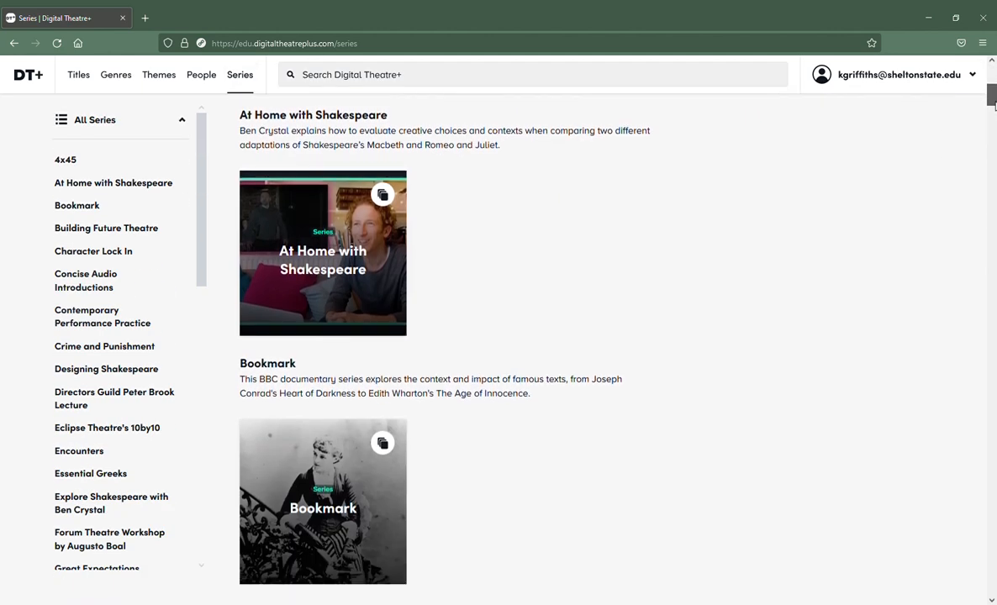
pyautogui.scroll(-3)
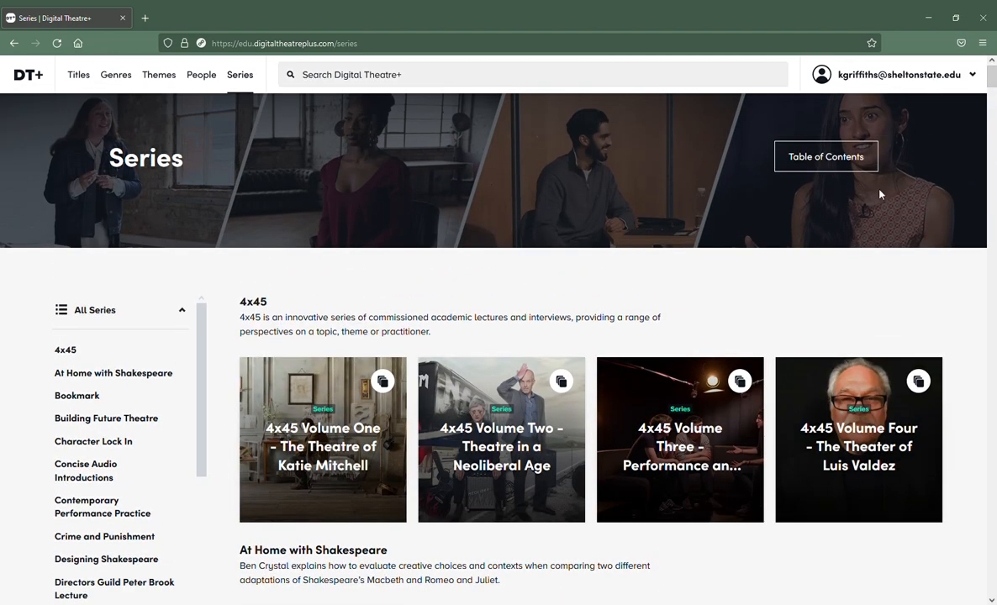
pyautogui.moveTo(857, 247)
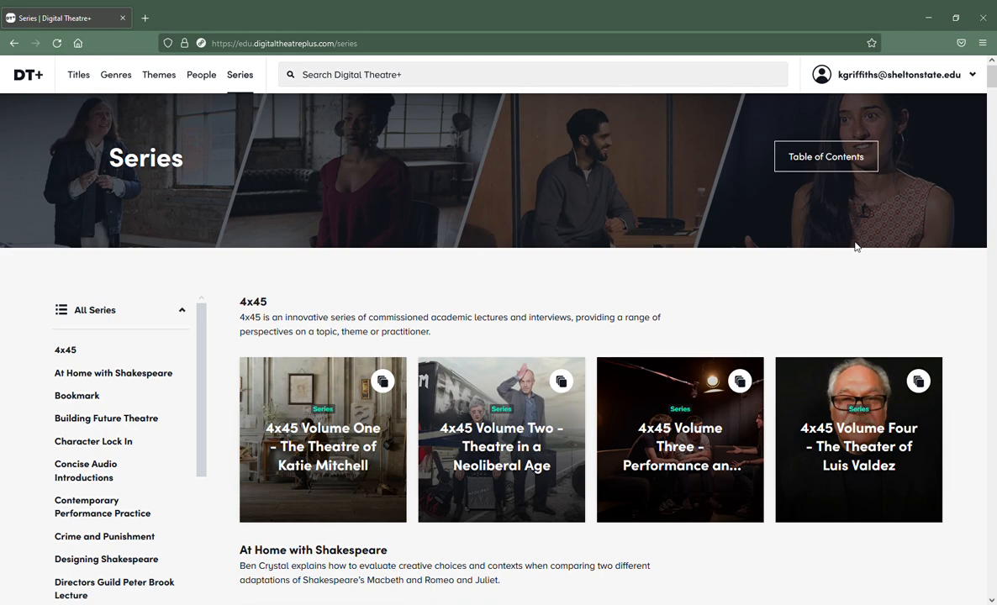
pyautogui.moveTo(859, 194)
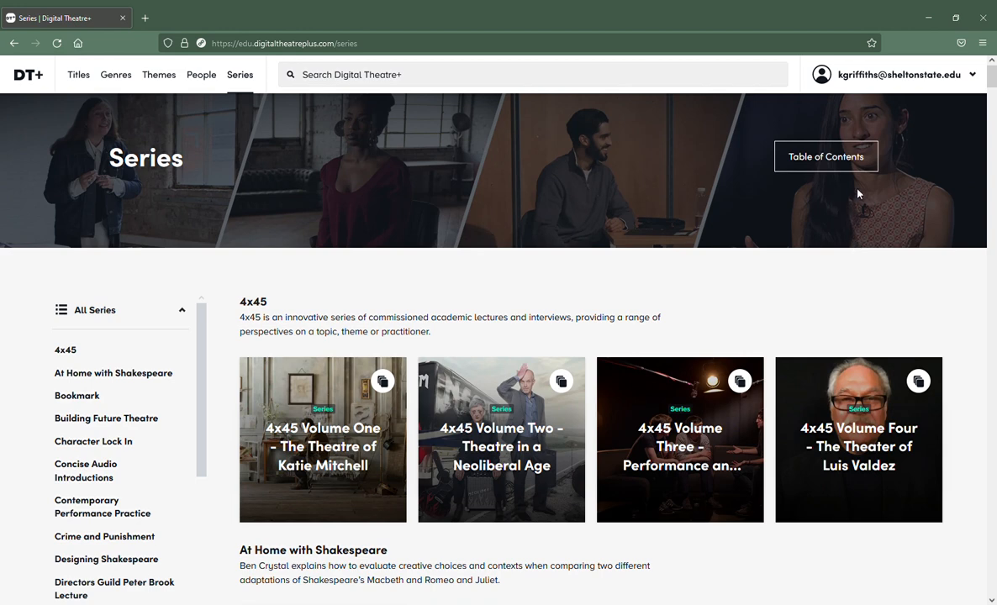